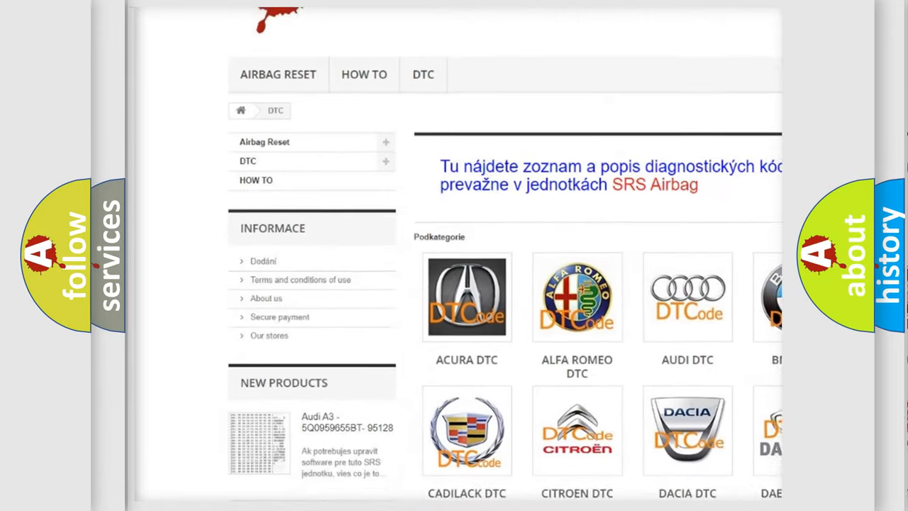
scroll("down", 3)
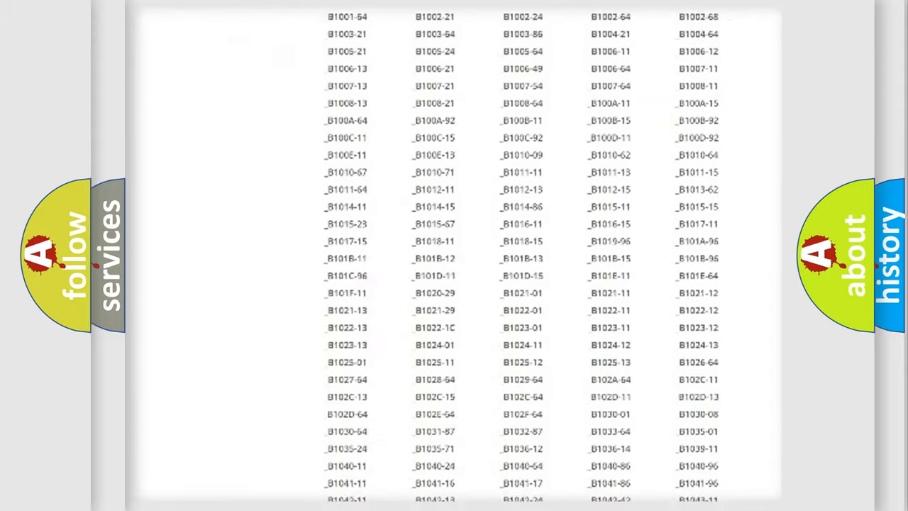
scroll("down", 3)
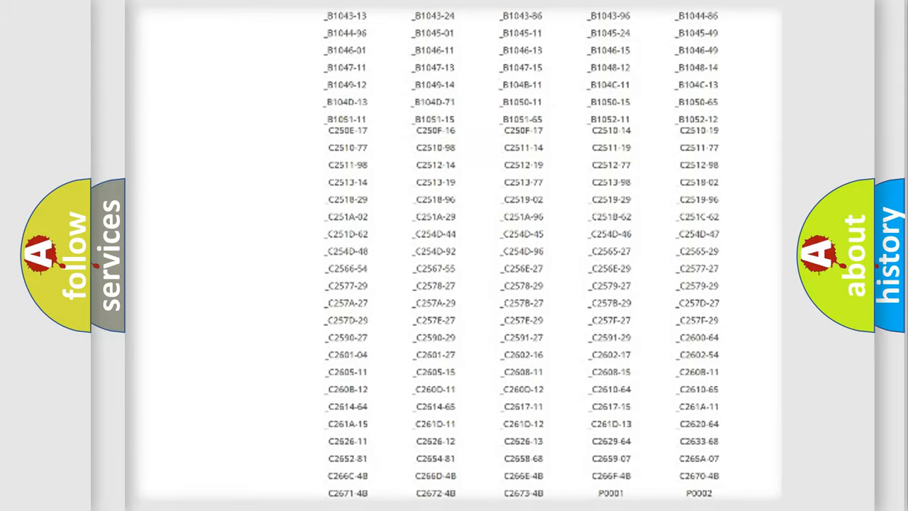